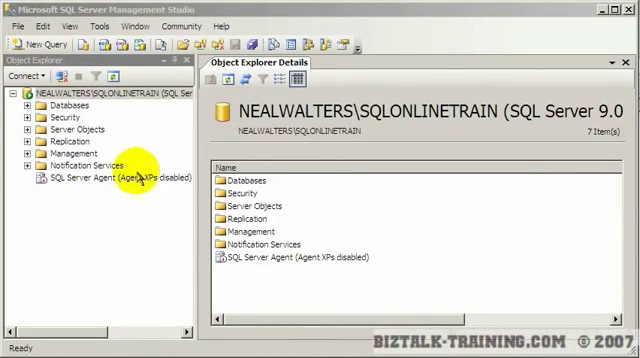
mouse_move(104, 212)
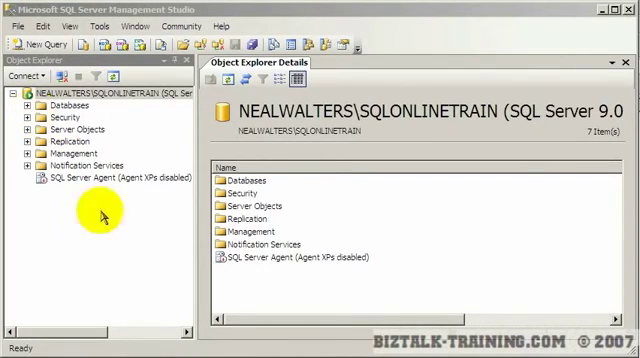
mouse_move(152, 252)
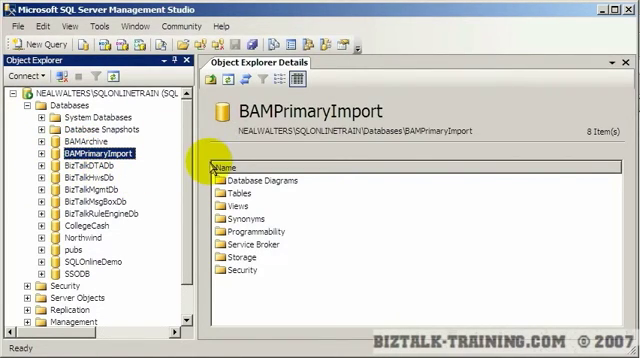
mouse_move(88, 286)
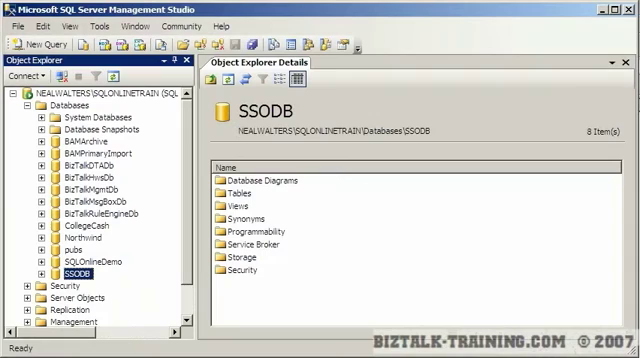
mouse_move(116, 190)
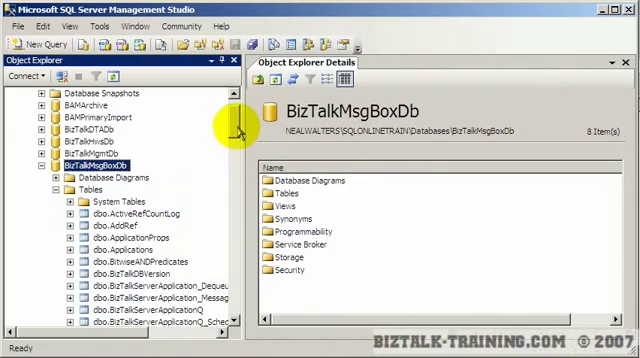
Scroll through the BizTalkMsgBoxDb table list and select a table such as dbo.Applications
scroll(down, 3)
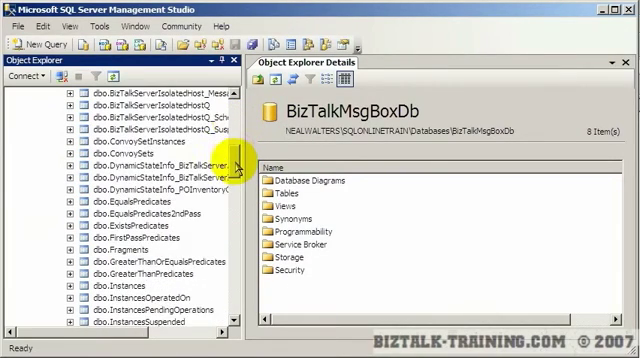
scroll(down, 3)
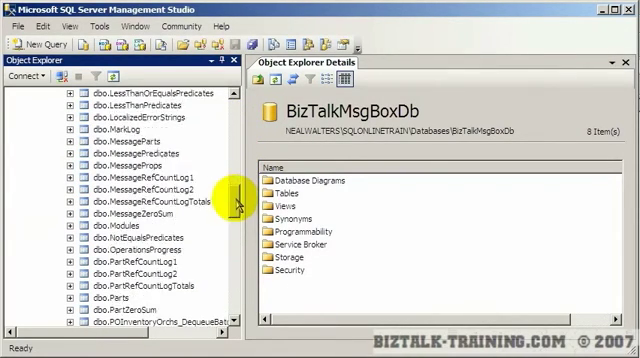
scroll(down, 3)
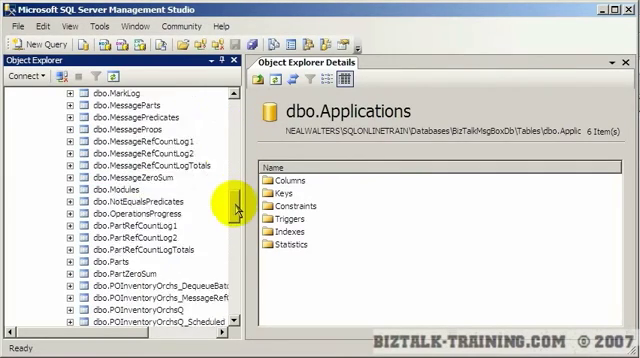
scroll(down, 3)
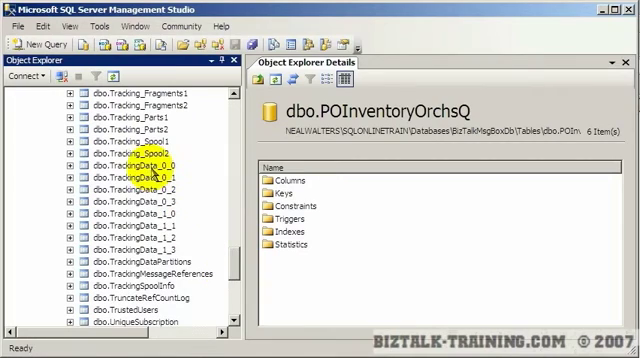
click(100, 144)
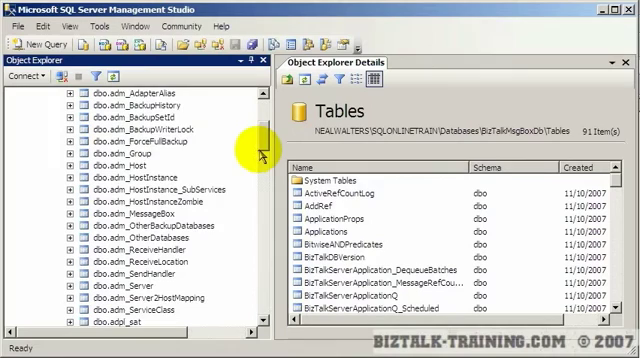
scroll(down, 3)
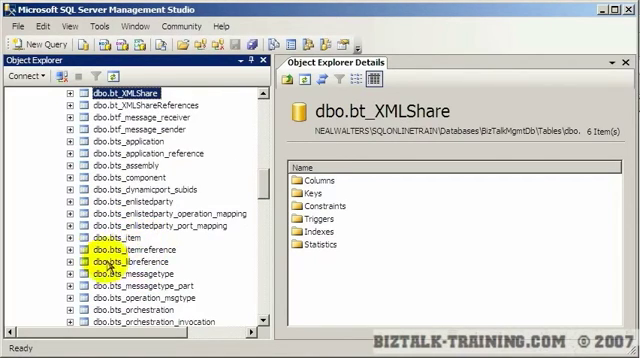
scroll(down, 3)
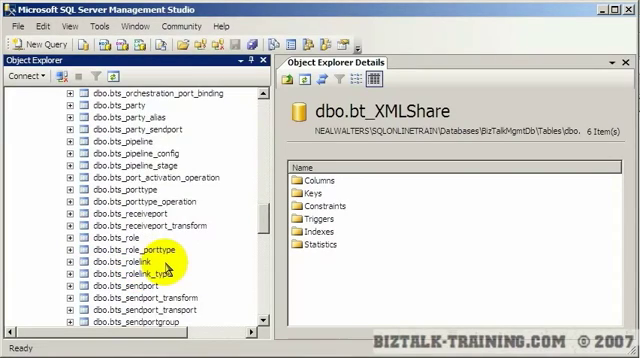
scroll(down, 3)
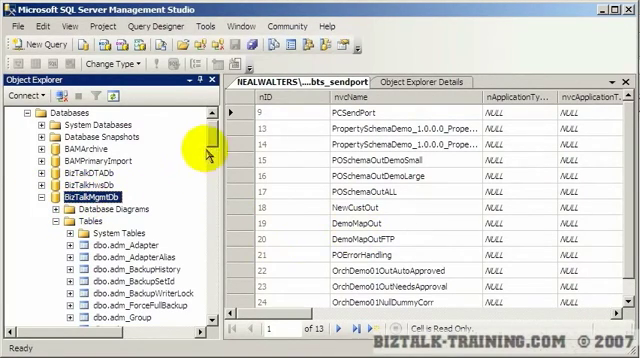
Scroll the BizTalkMgmtDb Object Explorer list past the send port table toward the rules tables
scroll(down, 3)
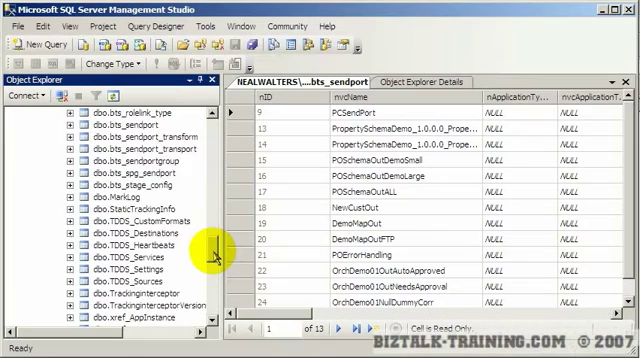
scroll(down, 3)
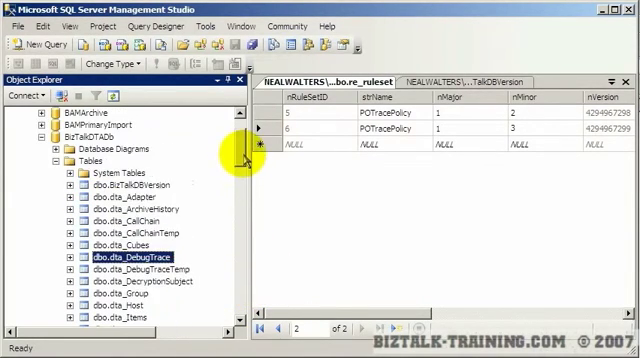
Start SQL Server Agent on SQLONLINETRAIN and dismiss the Service Control progress window
click(56, 148)
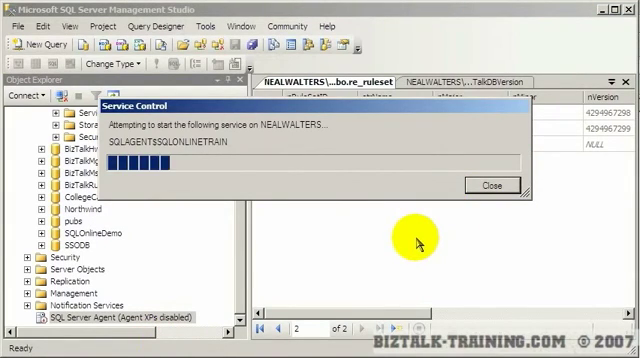
click(492, 184)
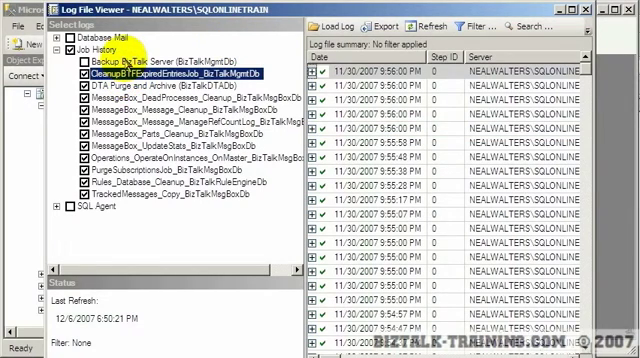
View a BizTalk job's history in the Log File Viewer, then close it
click(64, 62)
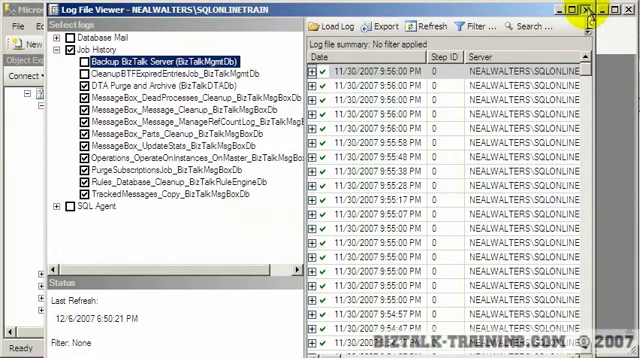
click(628, 12)
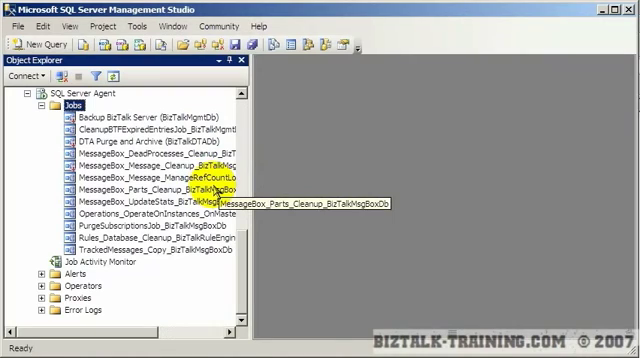